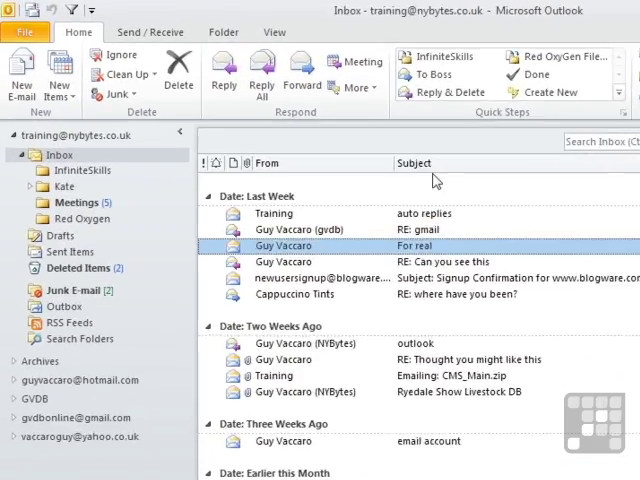
- Bring up the File > Info page with Account Settings and Rules and Alerts
click(24, 32)
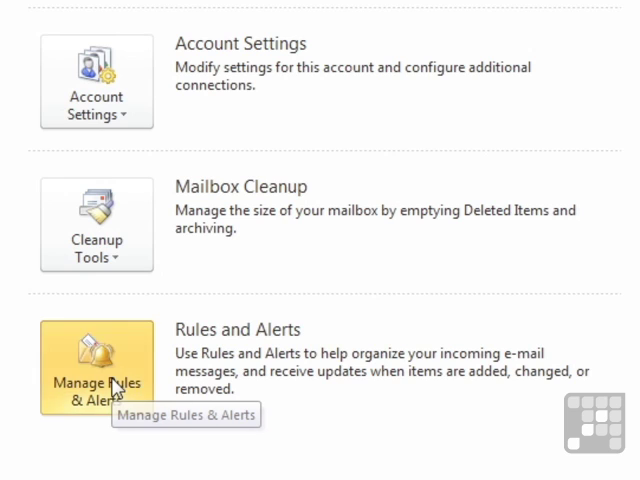
- Open Manage Rules & Alerts for the Inbox, which currently has no rules
click(96, 382)
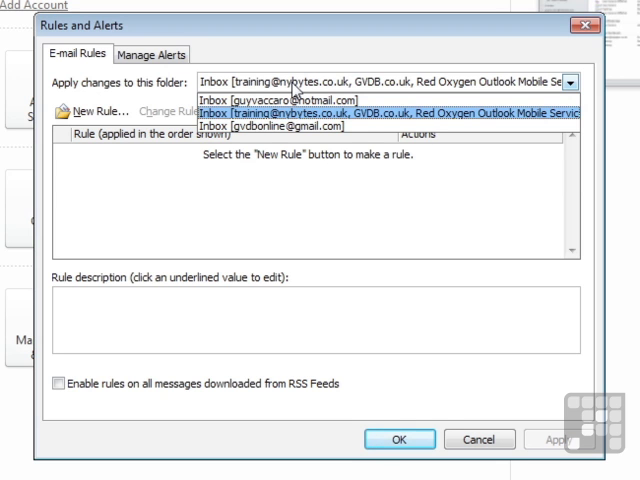
mouse_move(298, 124)
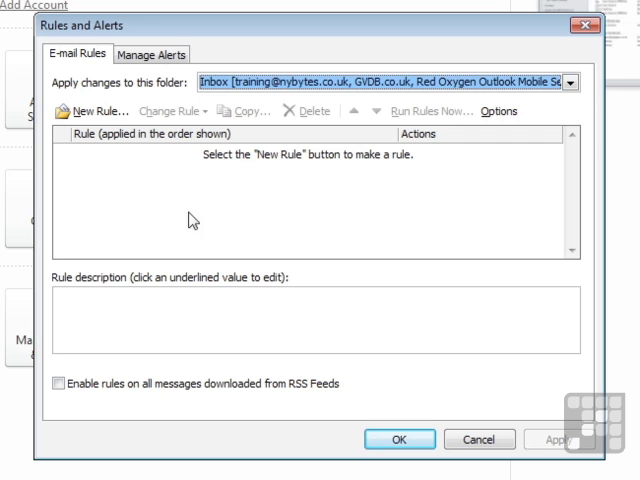
mouse_move(288, 170)
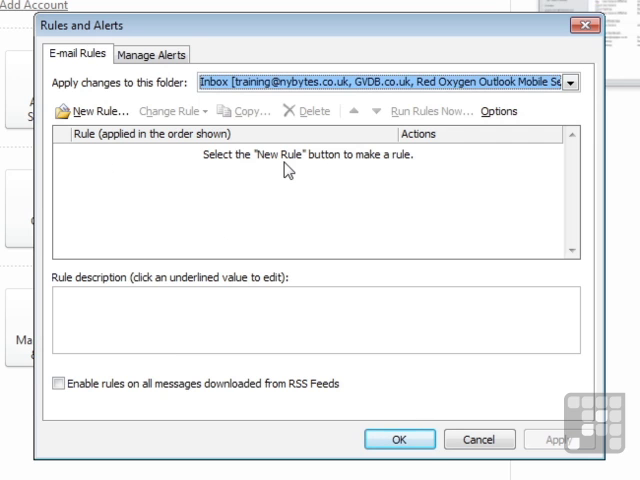
mouse_move(288, 234)
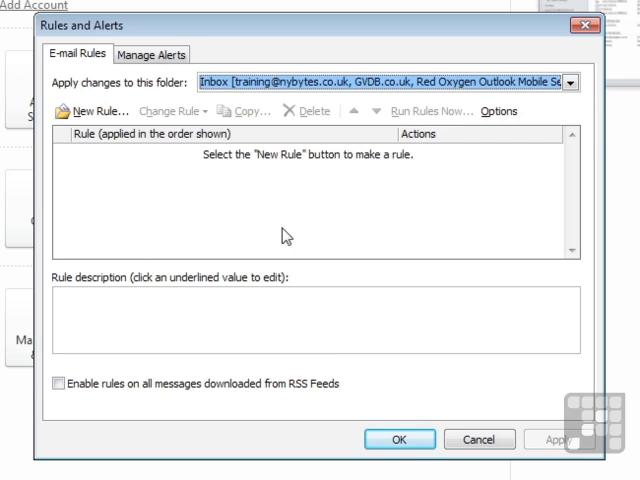
mouse_move(308, 334)
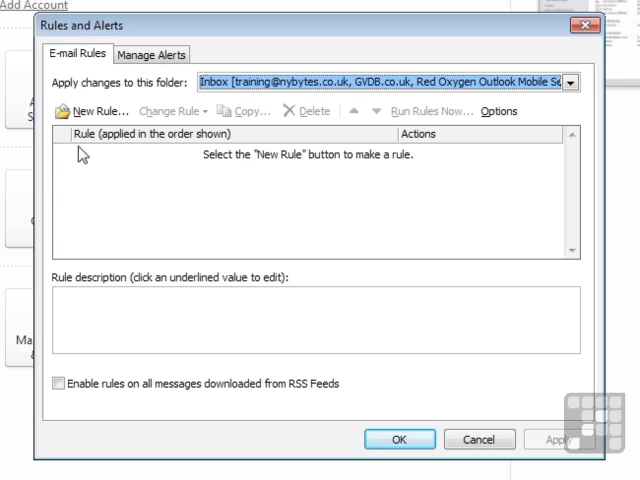
mouse_move(96, 112)
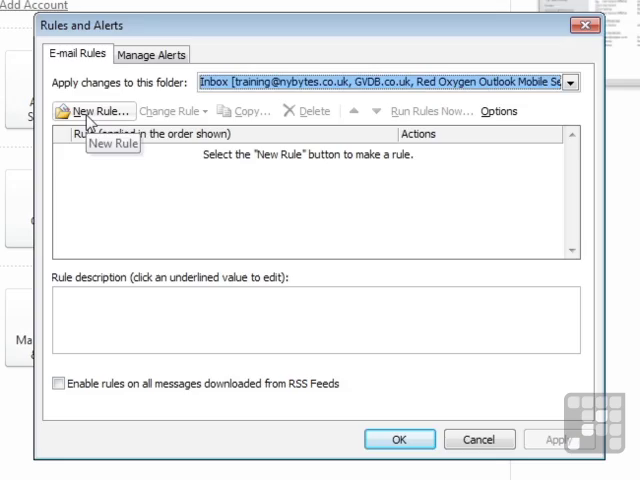
- Start a new rule from the blank template 'Apply rule on messages I receive'
click(96, 112)
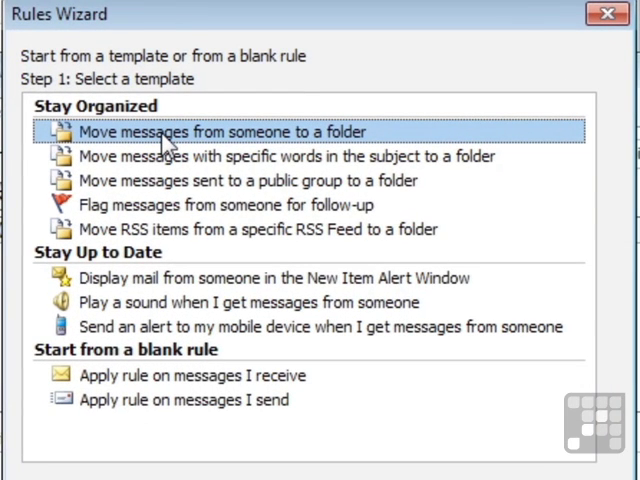
mouse_move(250, 170)
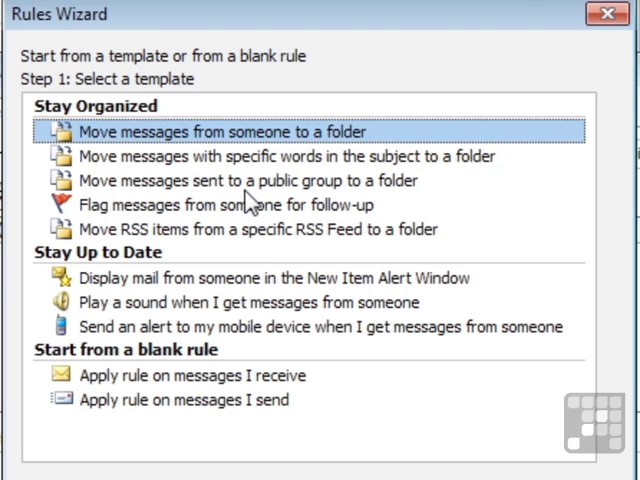
mouse_move(156, 246)
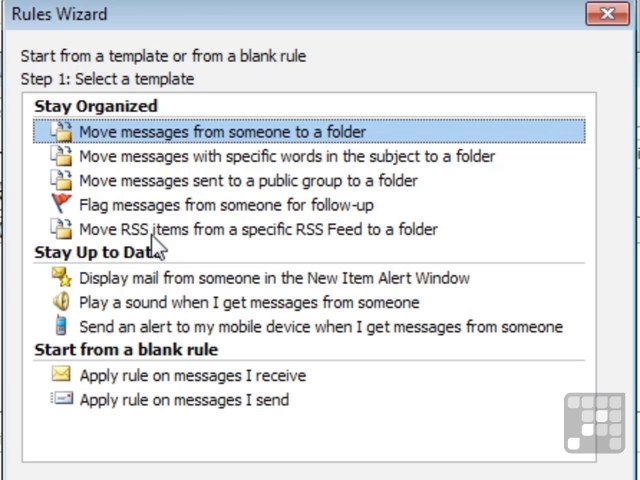
mouse_move(270, 304)
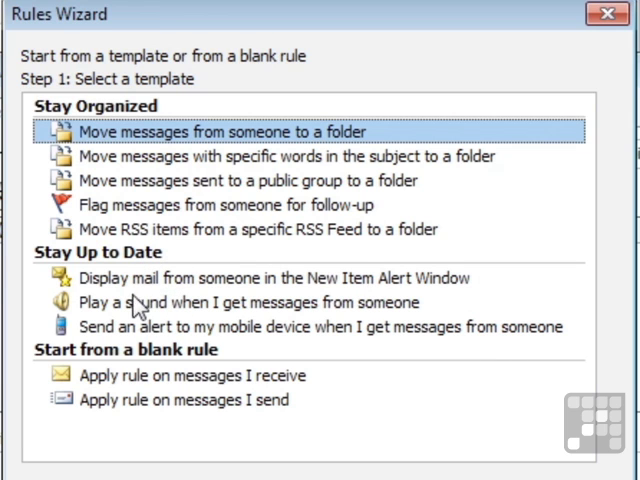
mouse_move(350, 318)
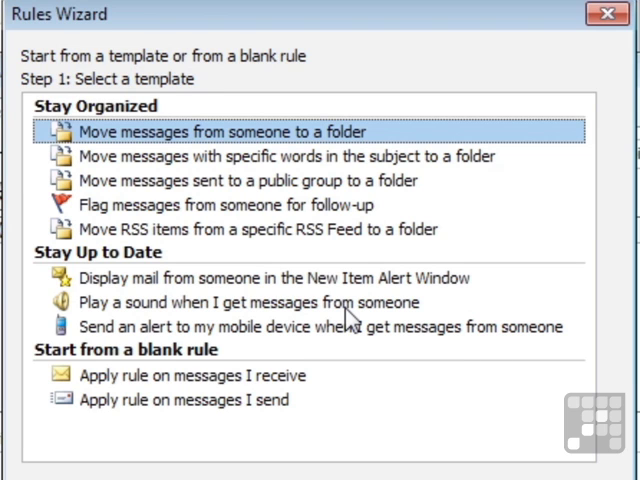
mouse_move(292, 348)
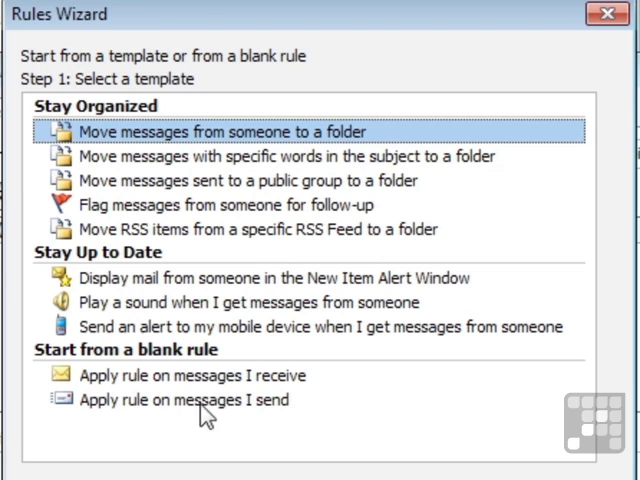
mouse_move(208, 404)
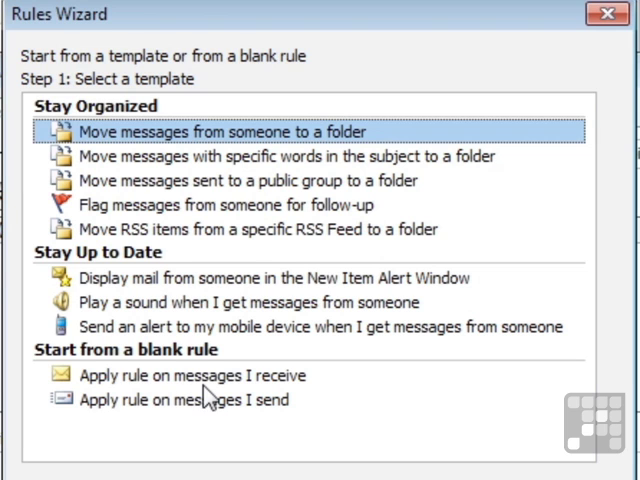
mouse_move(212, 396)
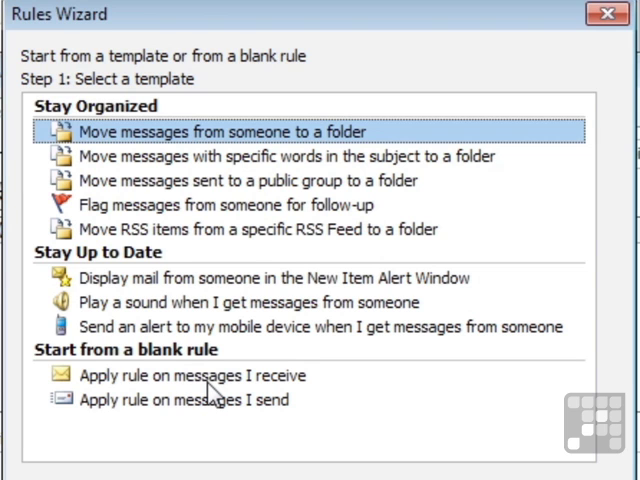
mouse_move(220, 416)
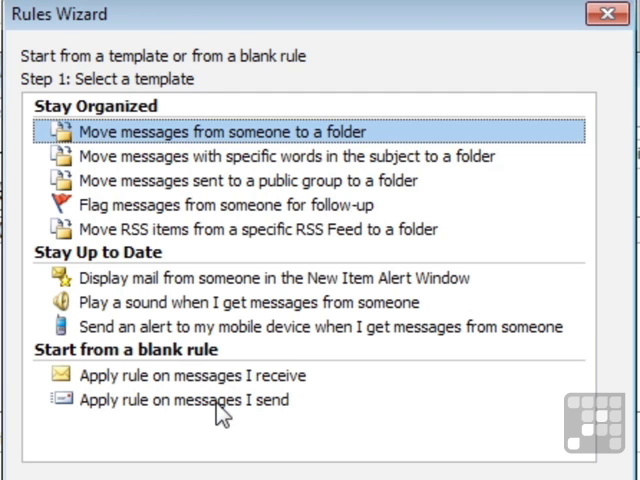
click(180, 374)
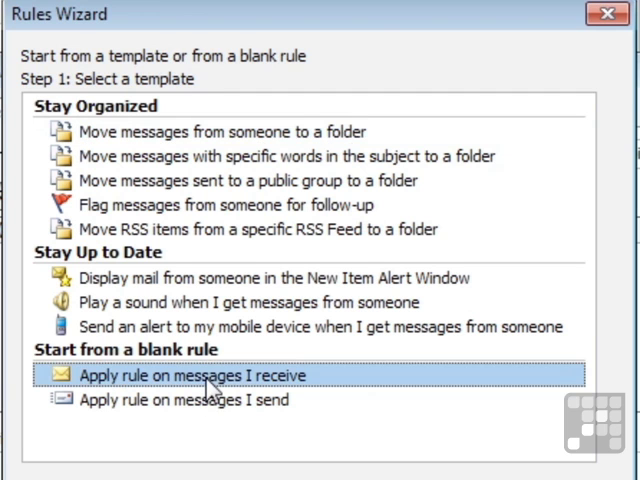
click(192, 374)
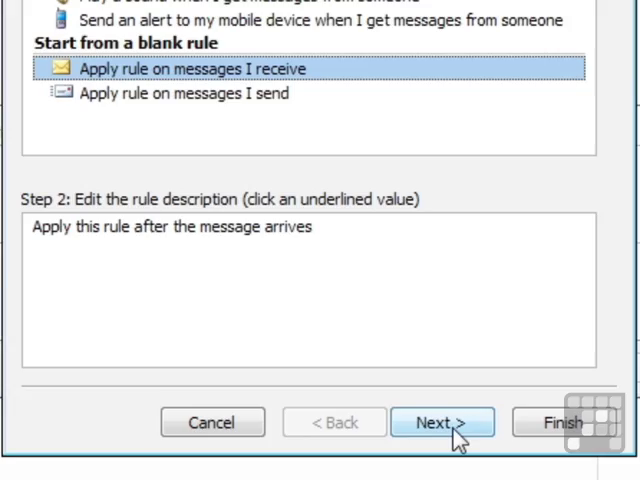
- Advance to the conditions list and locate 'with specific words in the subject'
click(442, 420)
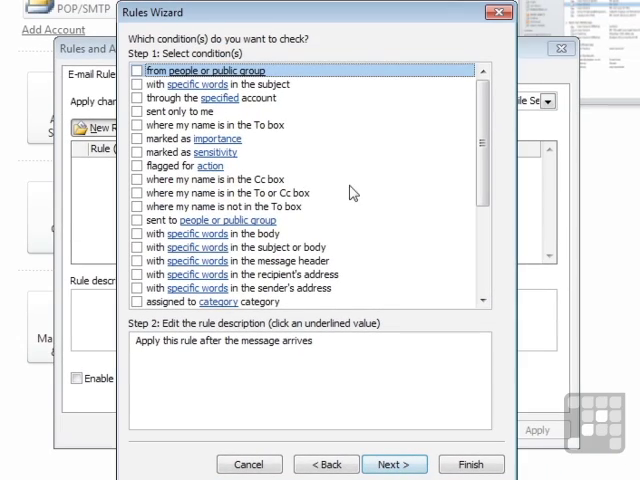
mouse_move(334, 100)
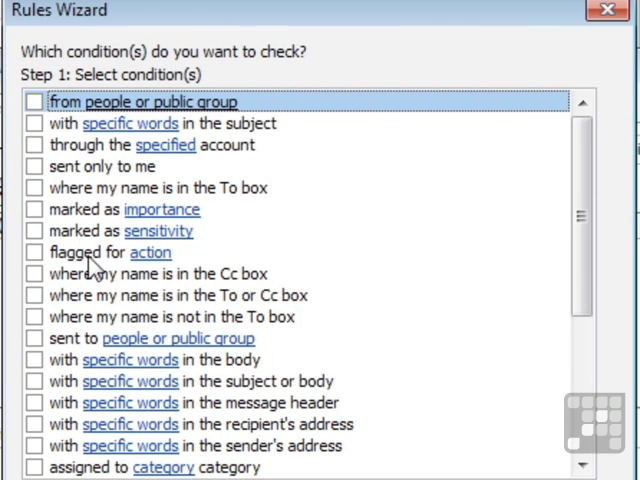
mouse_move(270, 148)
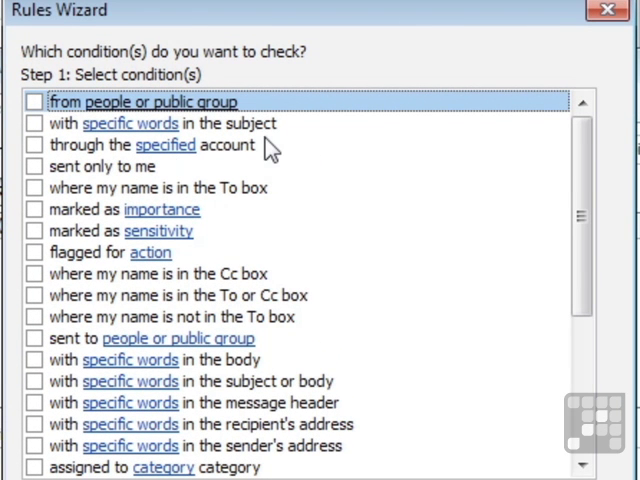
mouse_move(192, 180)
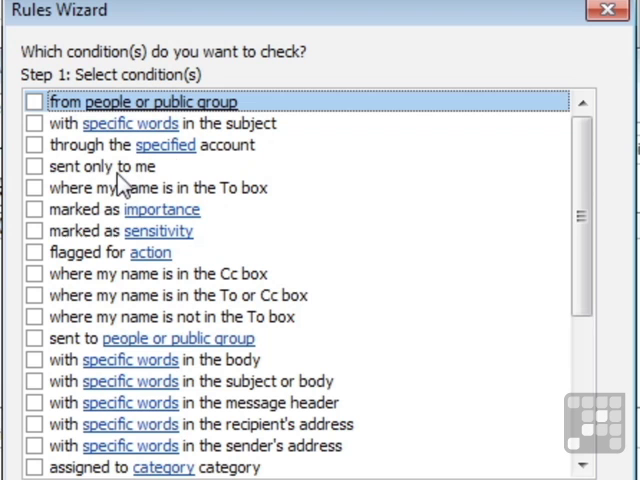
mouse_move(272, 208)
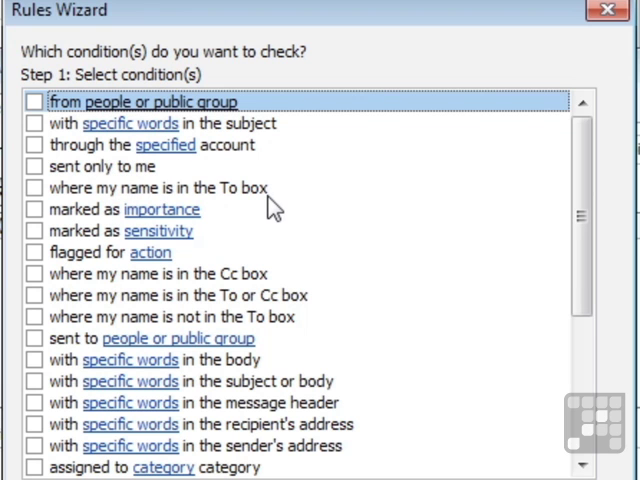
mouse_move(192, 232)
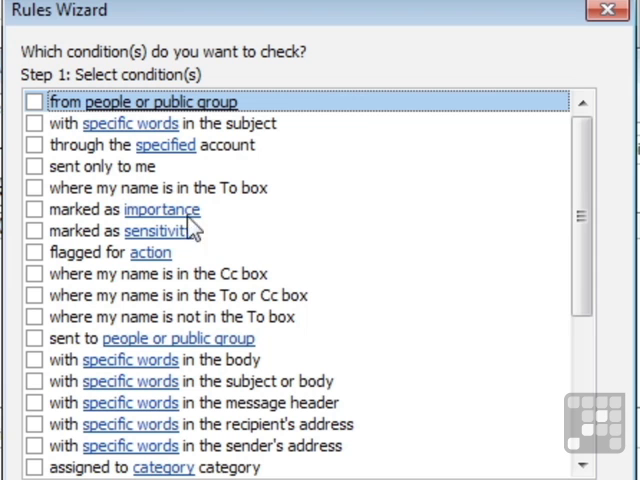
scroll(down, 3)
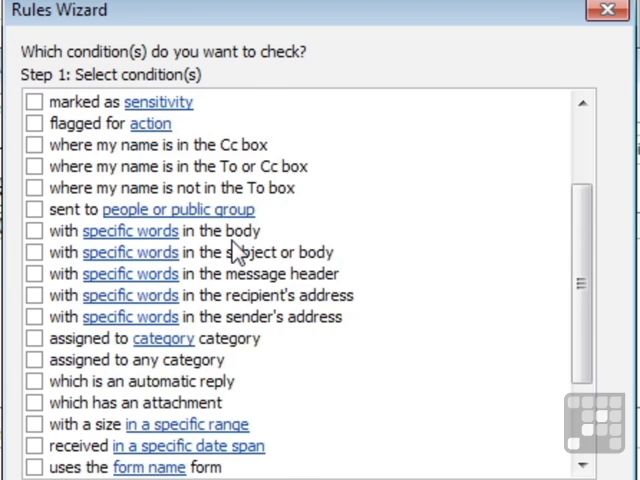
scroll(down, 3)
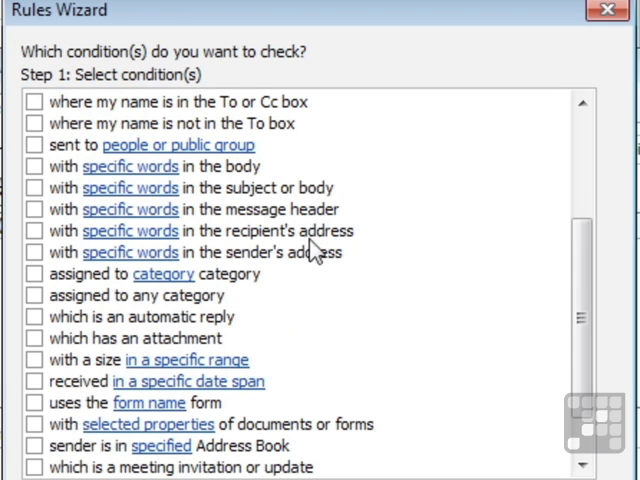
scroll(down, 3)
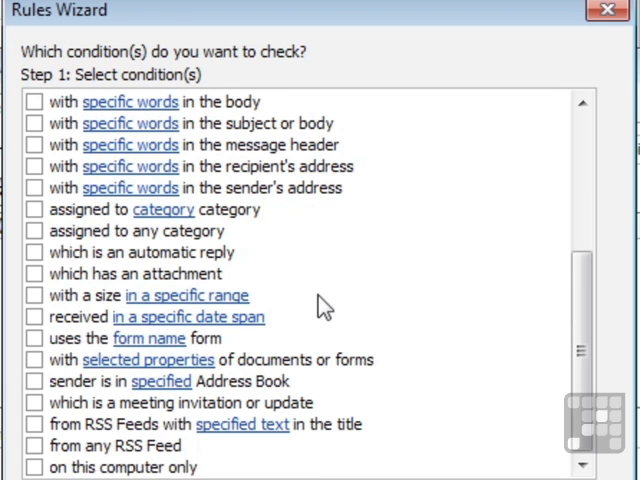
mouse_move(310, 392)
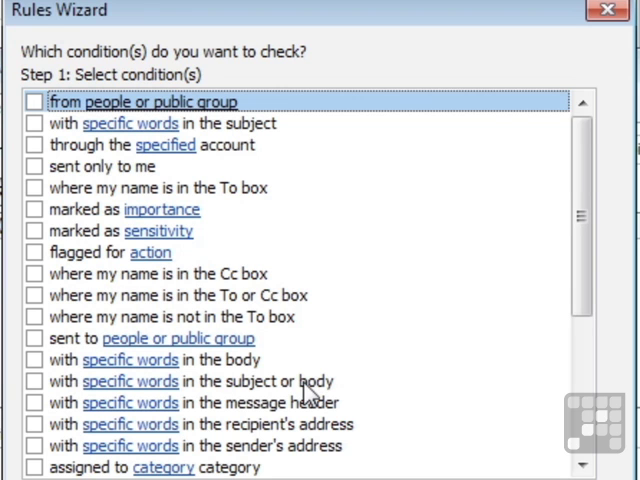
mouse_move(344, 288)
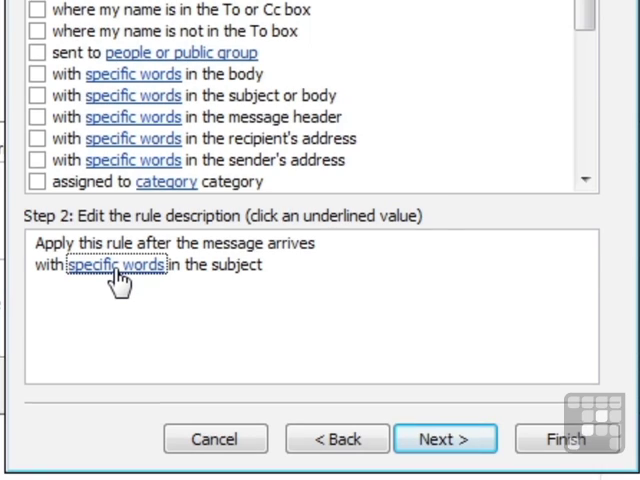
- Add 'project x' as the subject search phrase and confirm the Search Text dialog
click(116, 264)
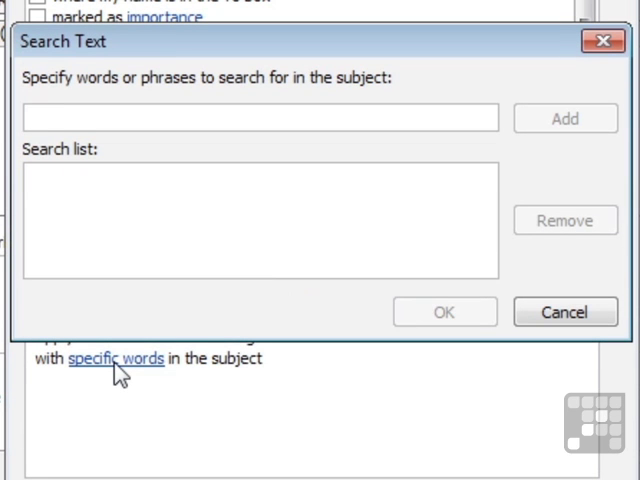
text(project x)
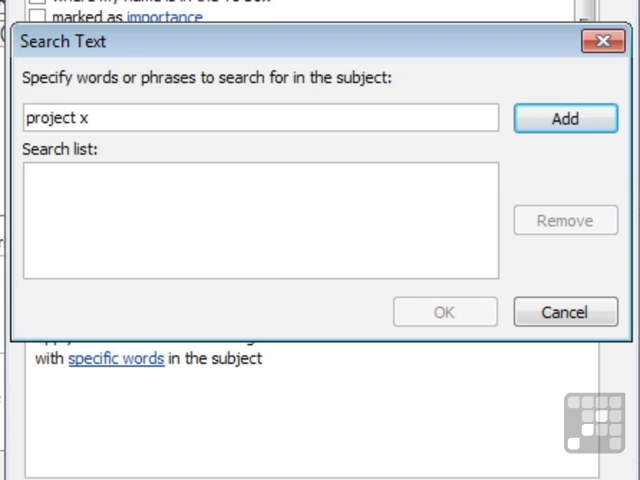
mouse_move(564, 118)
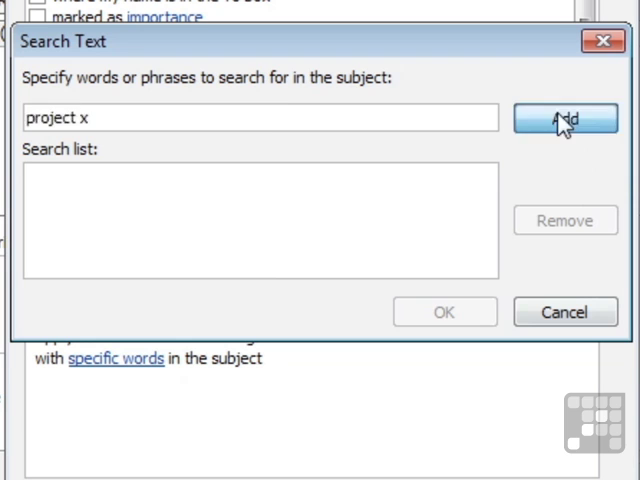
click(564, 118)
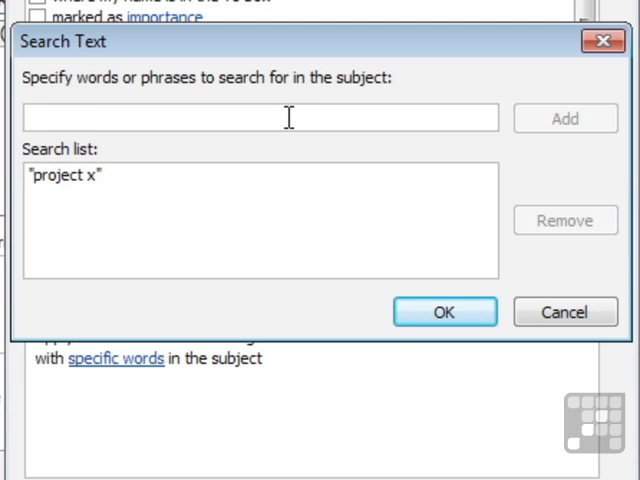
click(444, 312)
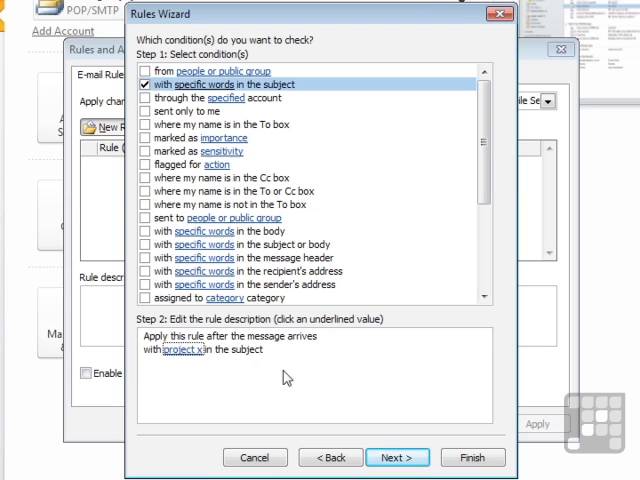
- Choose 'move it to the specified folder' as the rule's action
click(396, 456)
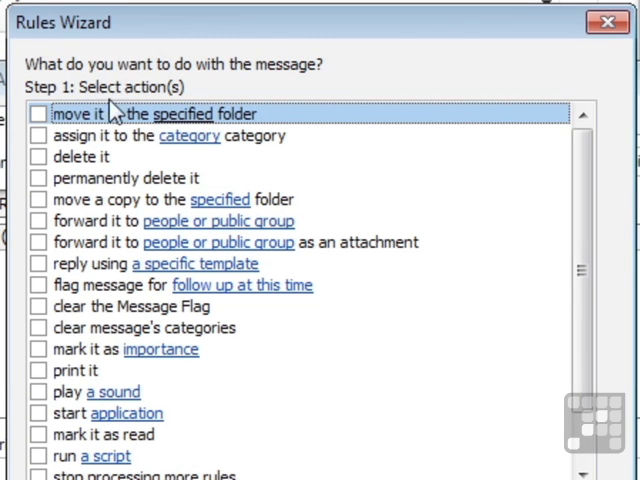
mouse_move(108, 164)
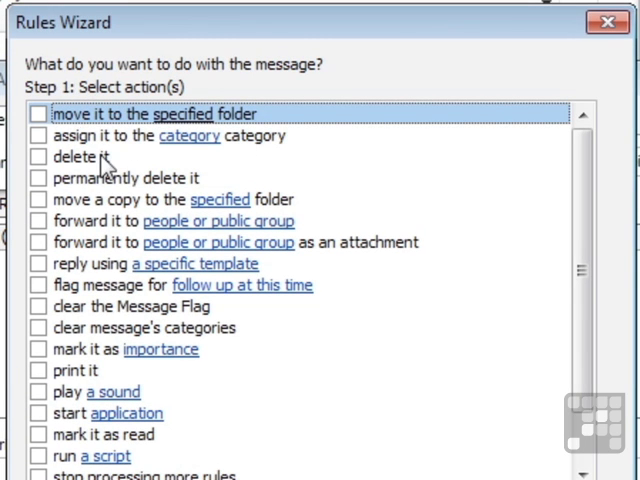
mouse_move(112, 190)
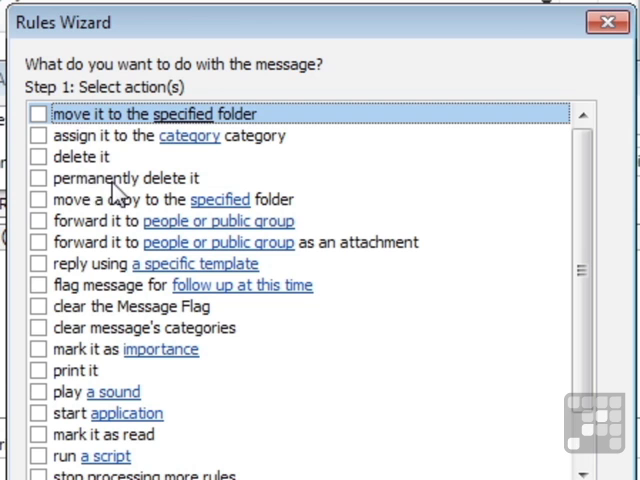
mouse_move(108, 170)
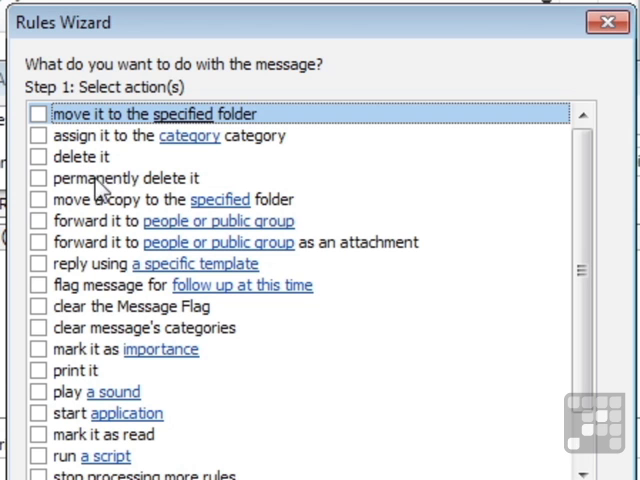
mouse_move(120, 216)
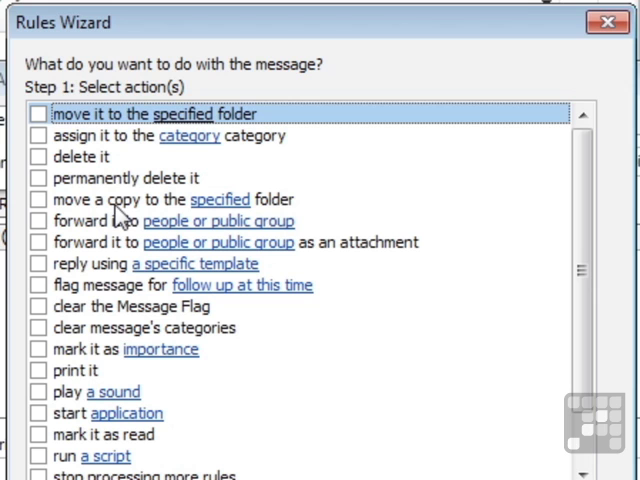
mouse_move(116, 232)
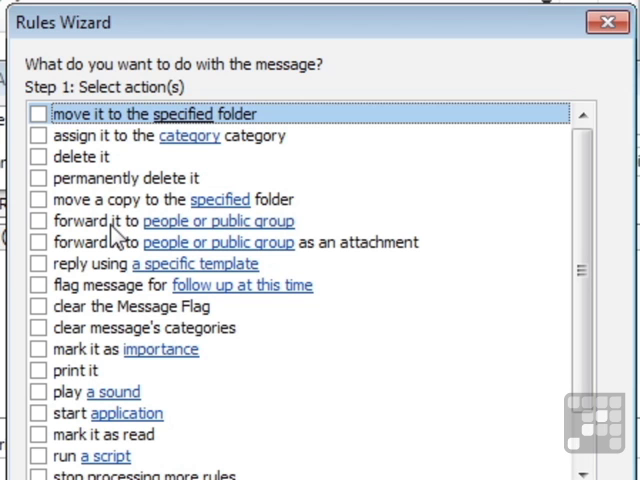
mouse_move(176, 412)
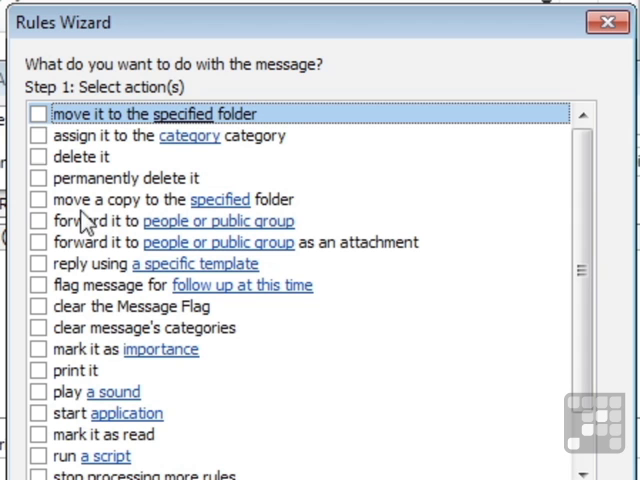
click(38, 112)
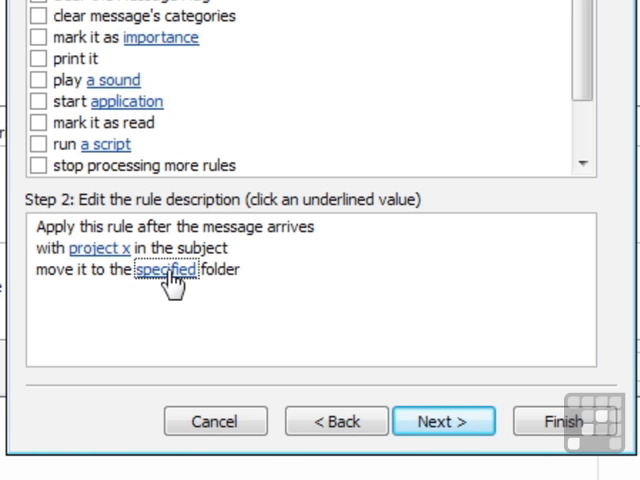
- Set the destination to Inbox > Kate > Project One and confirm it
click(164, 268)
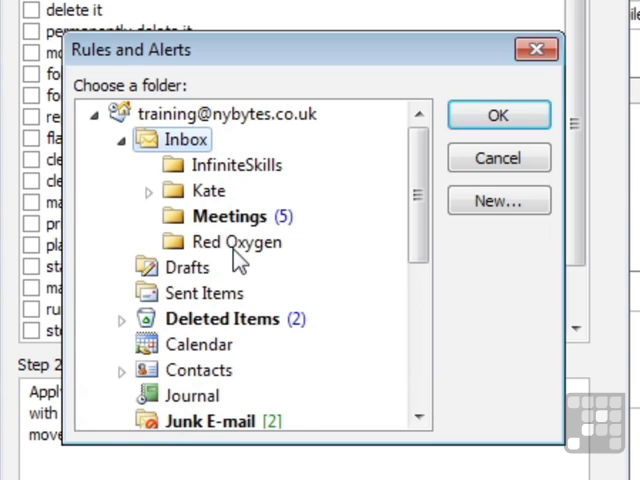
click(148, 190)
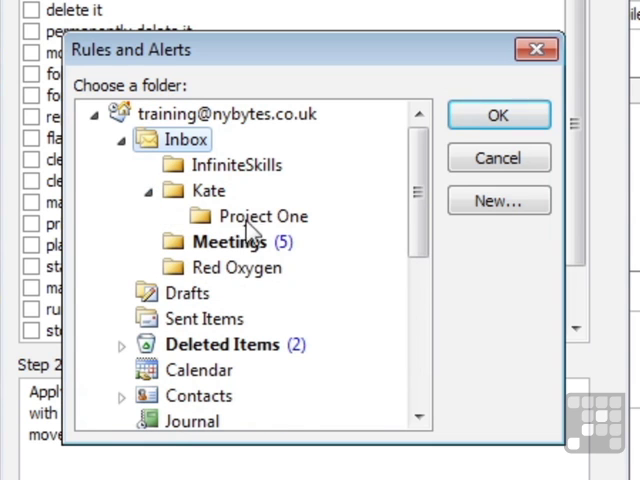
click(264, 216)
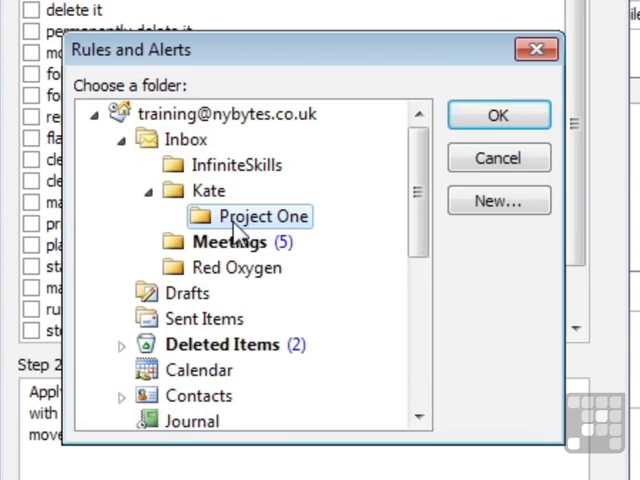
click(498, 116)
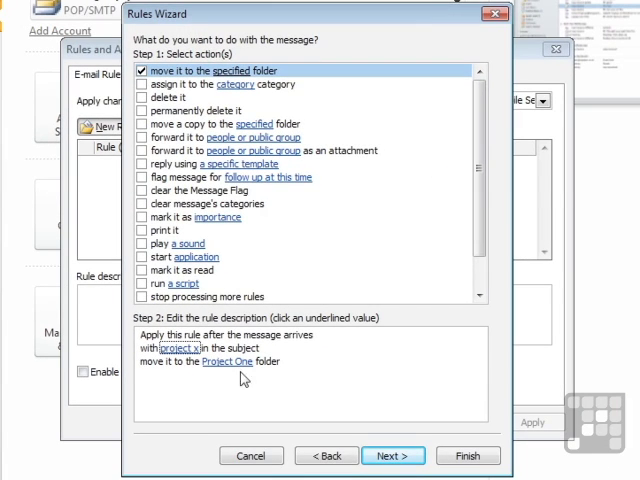
mouse_move(288, 382)
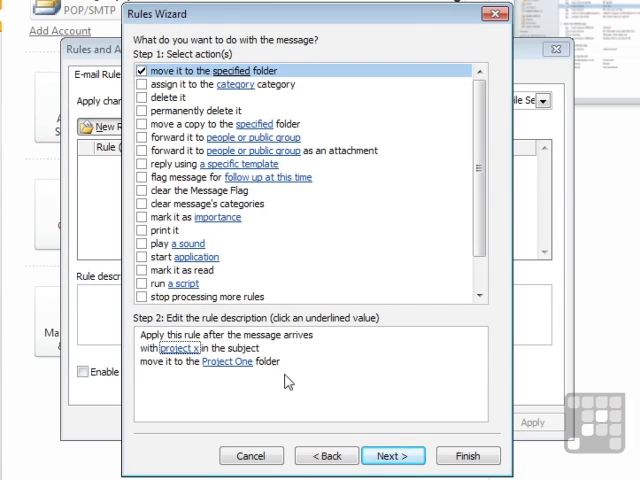
- Reach the exceptions page and leave every exception unticked
click(392, 456)
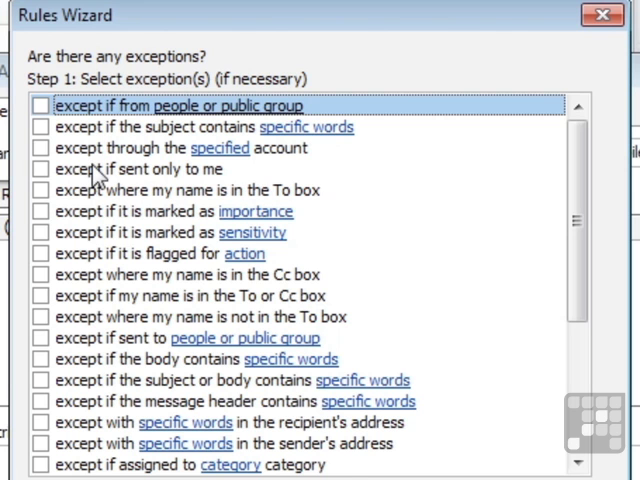
mouse_move(136, 232)
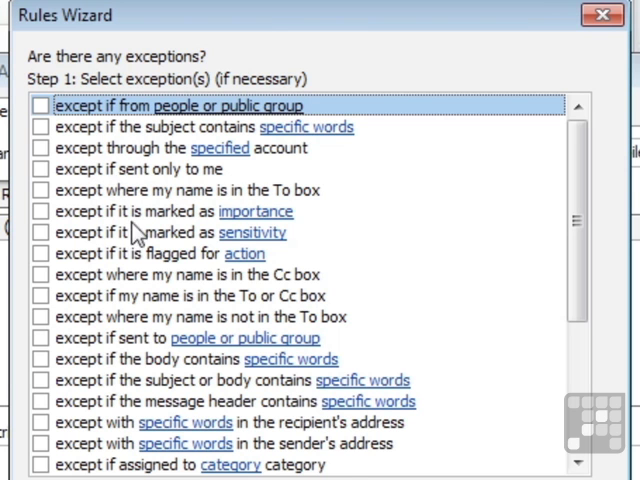
scroll(down, 3)
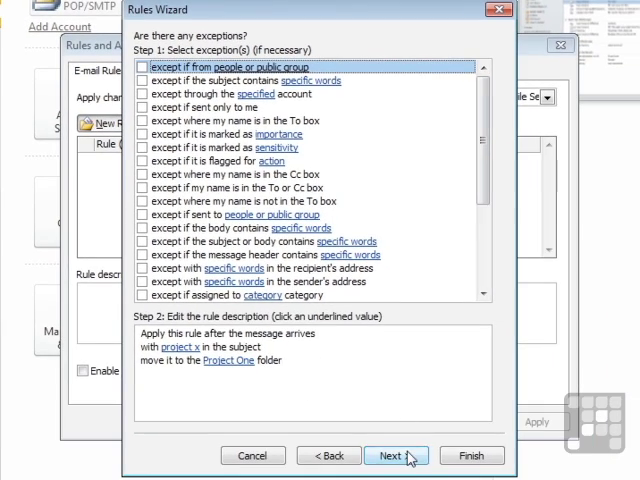
- Name the rule 'Project x', keep it turned on, and finish the wizard
click(396, 456)
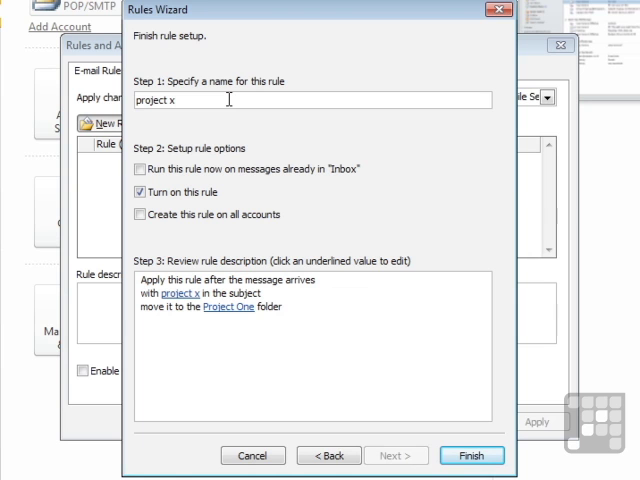
key(BackSpace)
text(P)
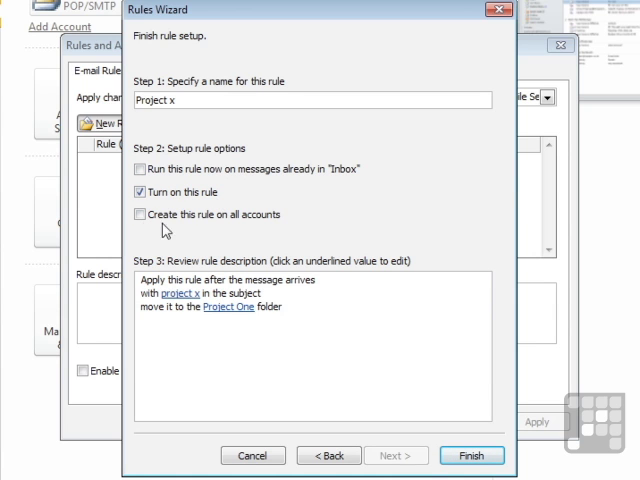
mouse_move(200, 236)
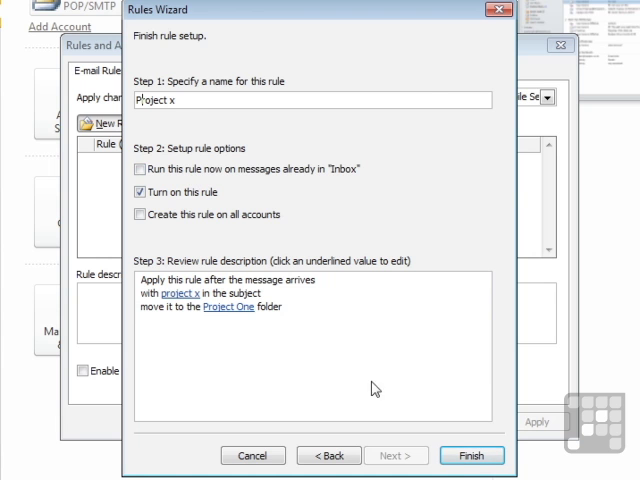
click(472, 456)
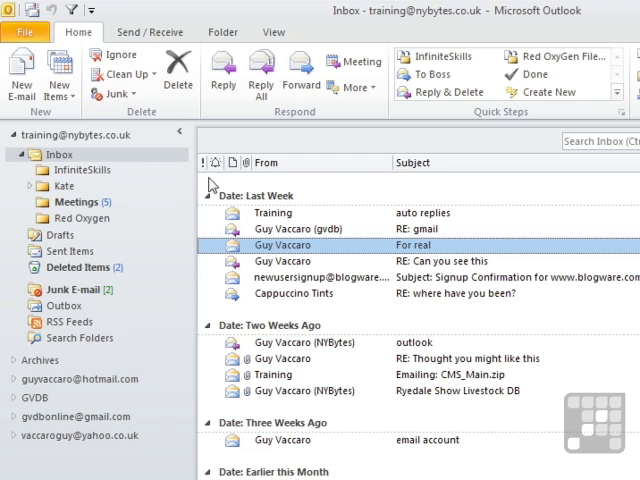
mouse_move(262, 276)
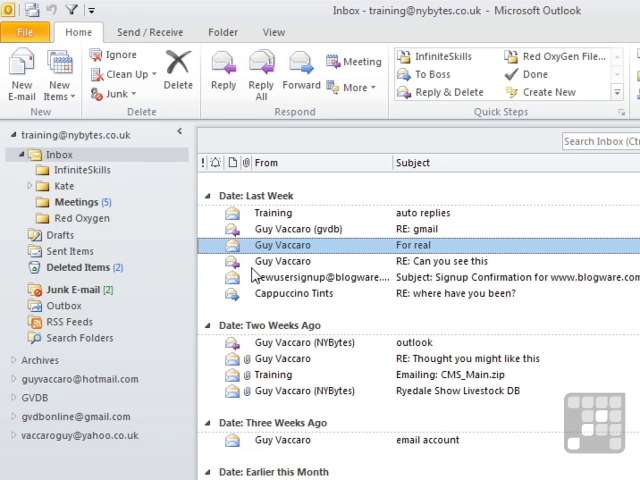
click(32, 186)
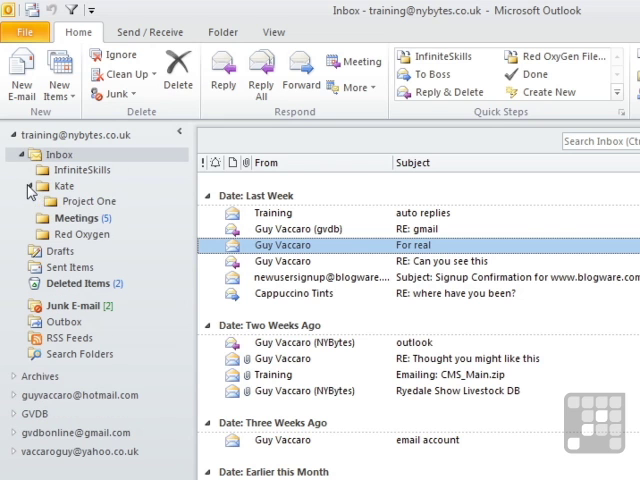
click(88, 200)
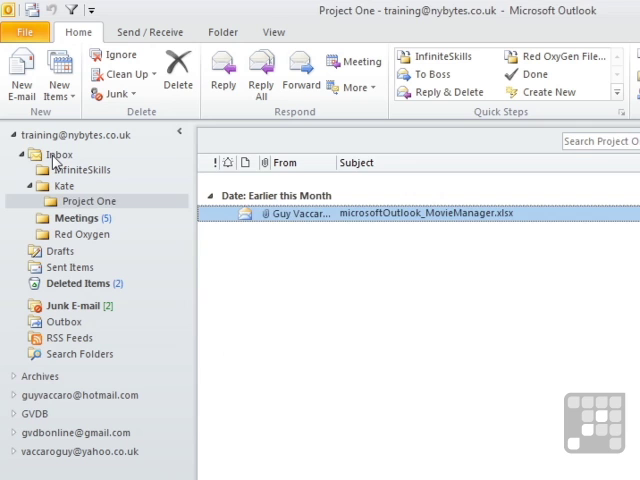
click(60, 154)
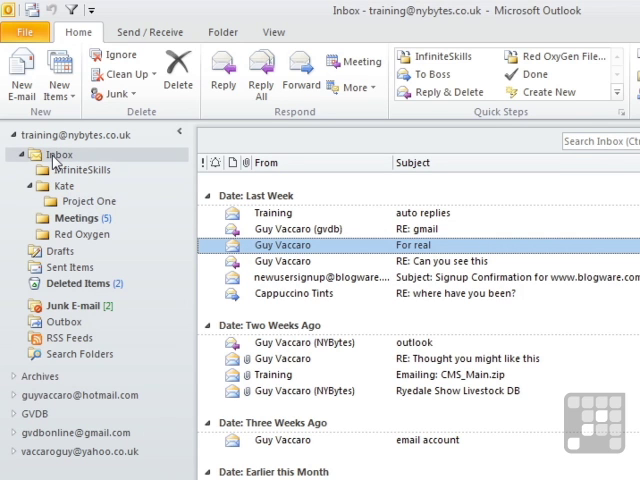
- Run Send / Receive and view the Project One folder holding today's project x message
click(148, 32)
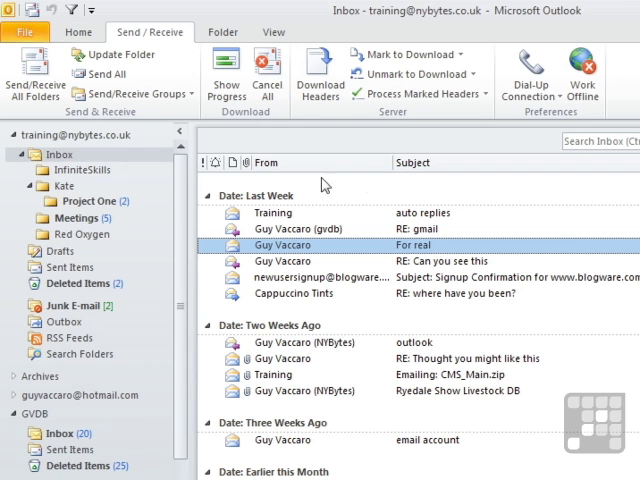
mouse_move(460, 276)
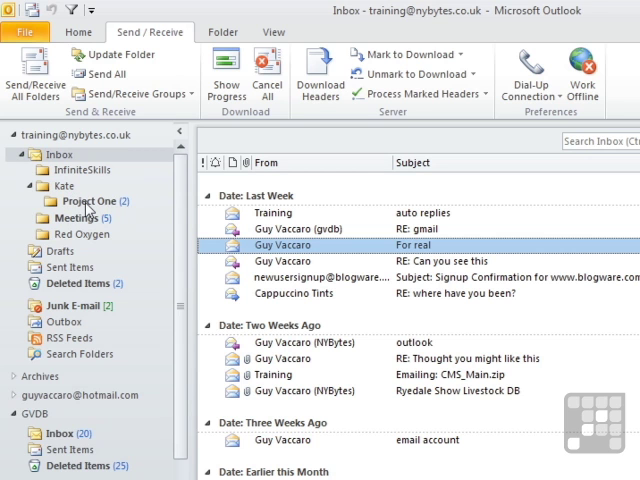
click(84, 200)
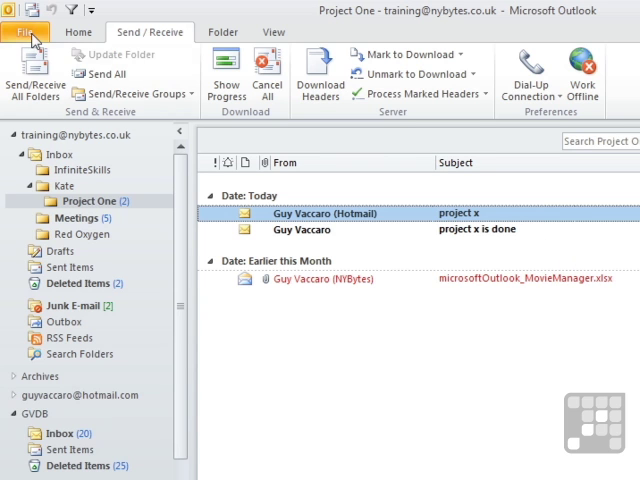
- Return to Rules and Alerts listing Project x and begin another new rule
click(20, 30)
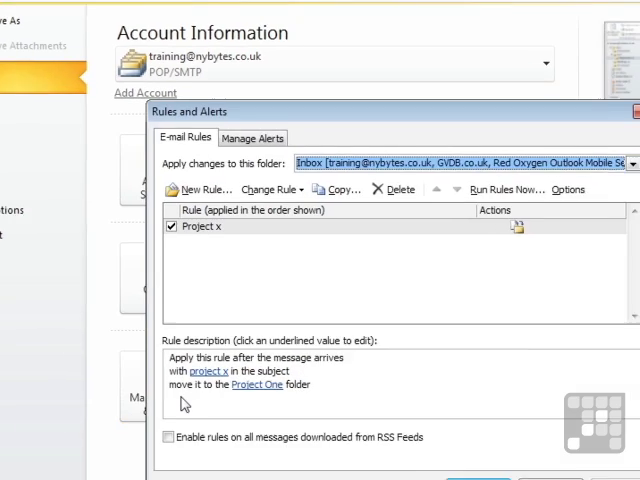
click(200, 188)
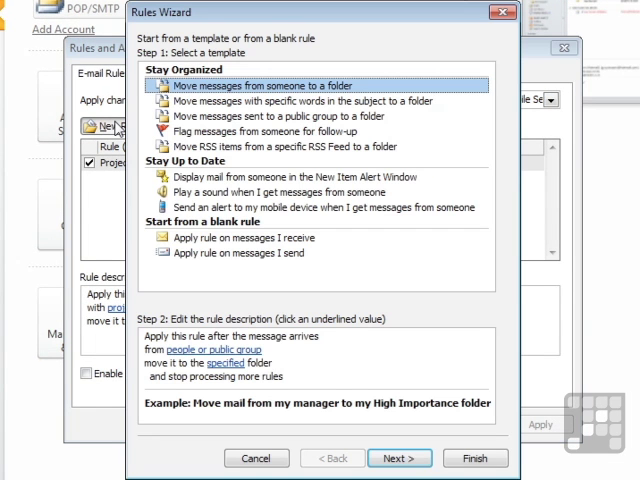